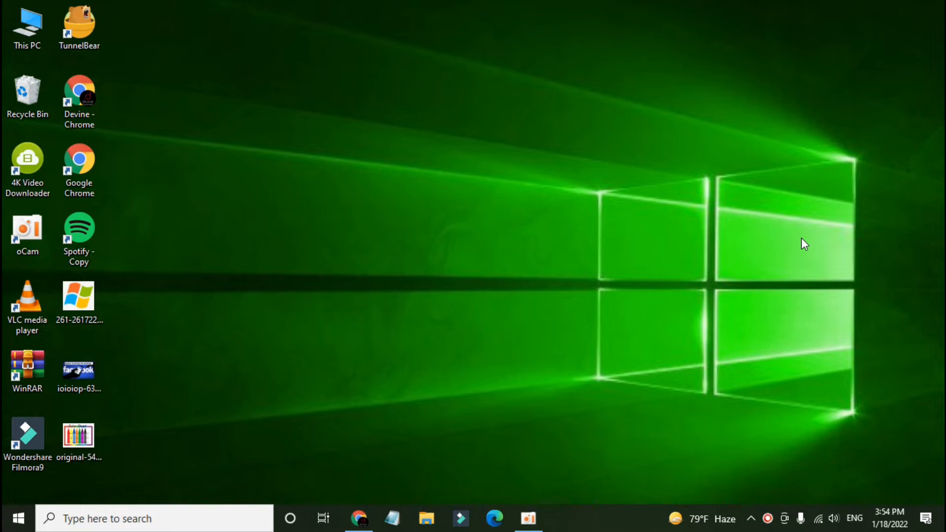
Step: Launch Microsoft Store from its tile in the Start menu's Explore group
{"action": "left_click", "coordinate": [79, 434]}
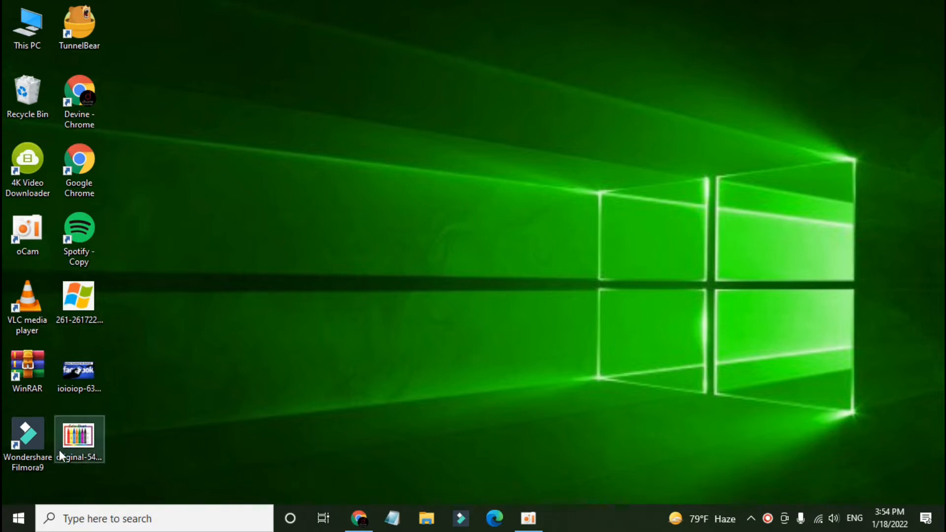
{"action": "left_click", "coordinate": [17, 518]}
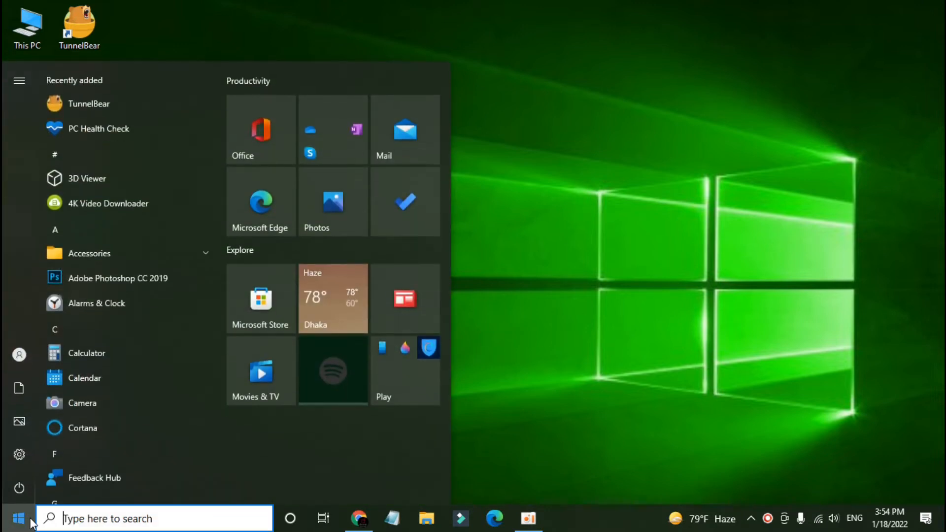
{"action": "mouse_move", "coordinate": [261, 298]}
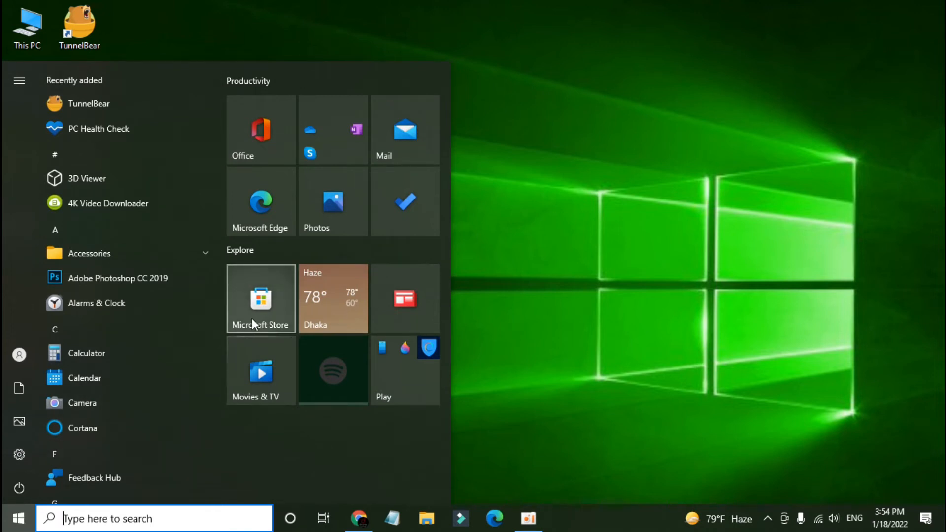
{"action": "left_click", "coordinate": [260, 298]}
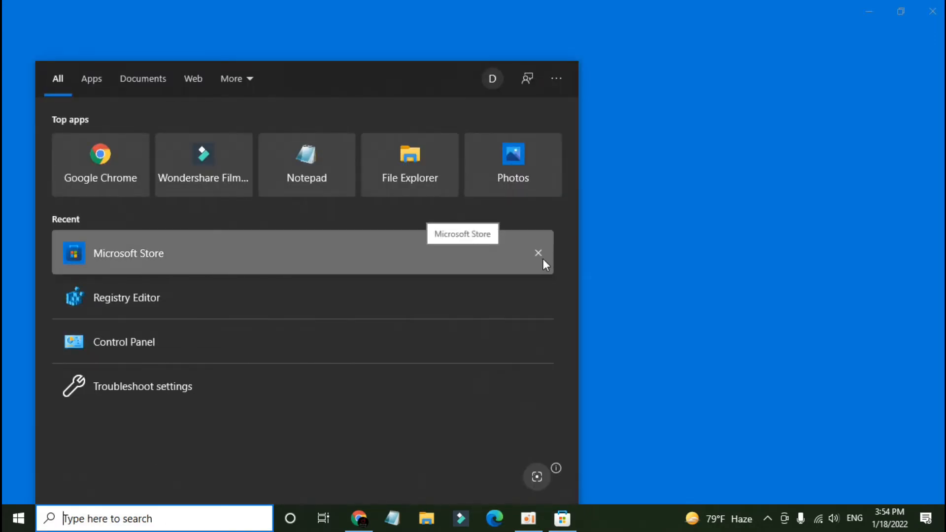
Step: Let Microsoft Store finish loading its home page
{"action": "left_click", "coordinate": [129, 253]}
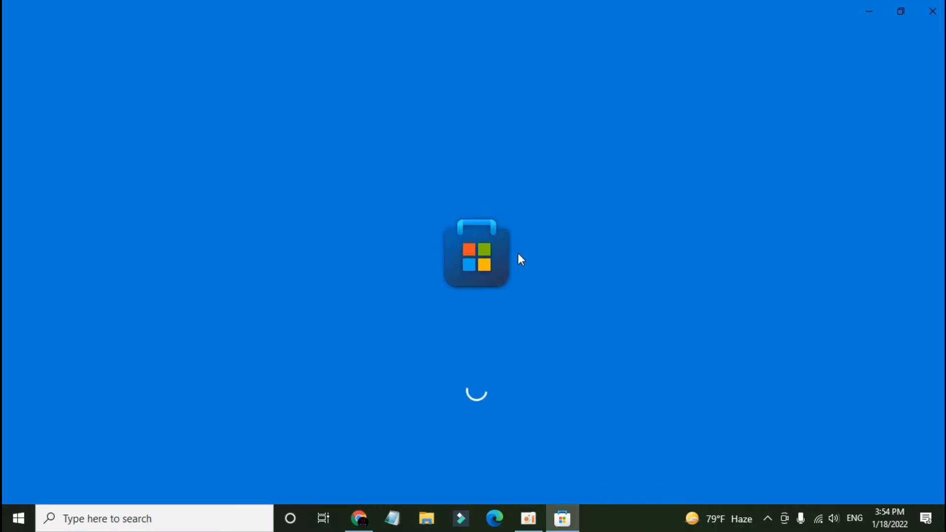
{"action": "mouse_move", "coordinate": [494, 267]}
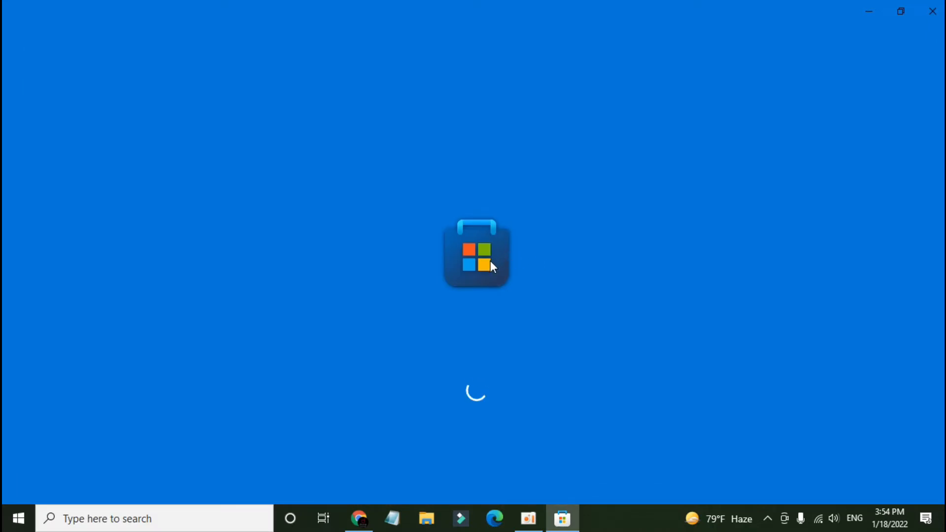
{"action": "mouse_move", "coordinate": [419, 292]}
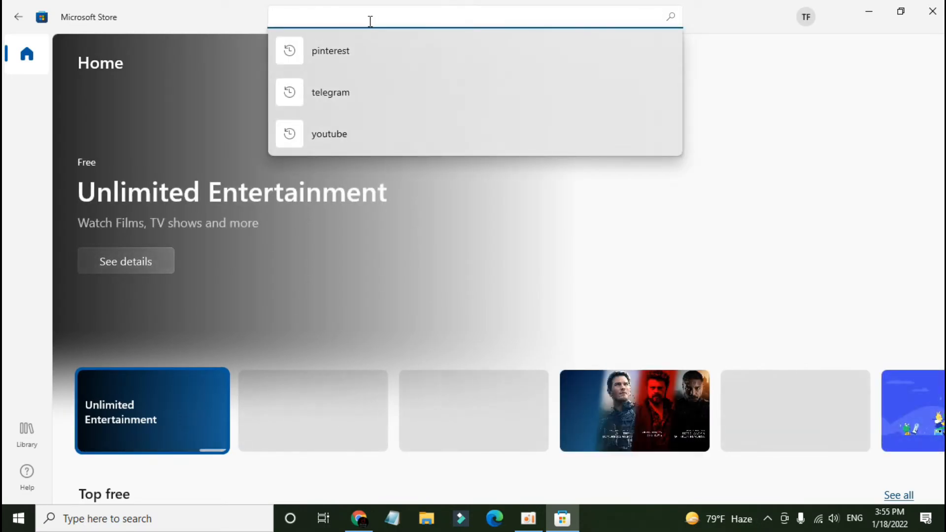
Step: Search the Store for 'pinterest' and install the Pinterest app
{"action": "left_click", "coordinate": [330, 51]}
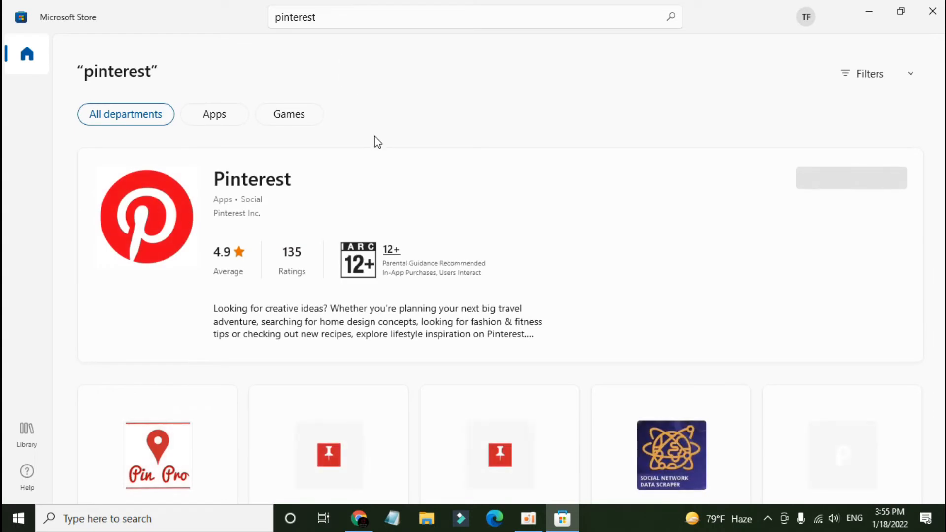
{"action": "mouse_move", "coordinate": [267, 213]}
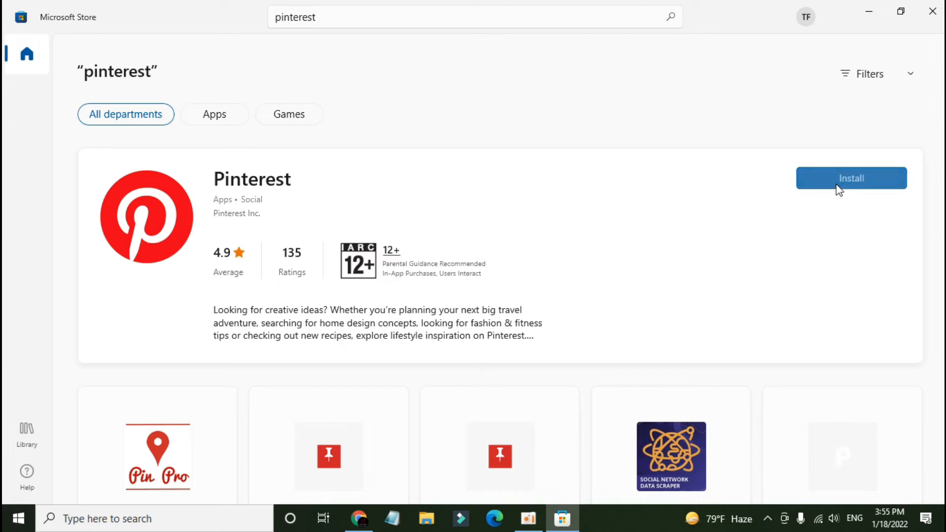
{"action": "left_click", "coordinate": [851, 178]}
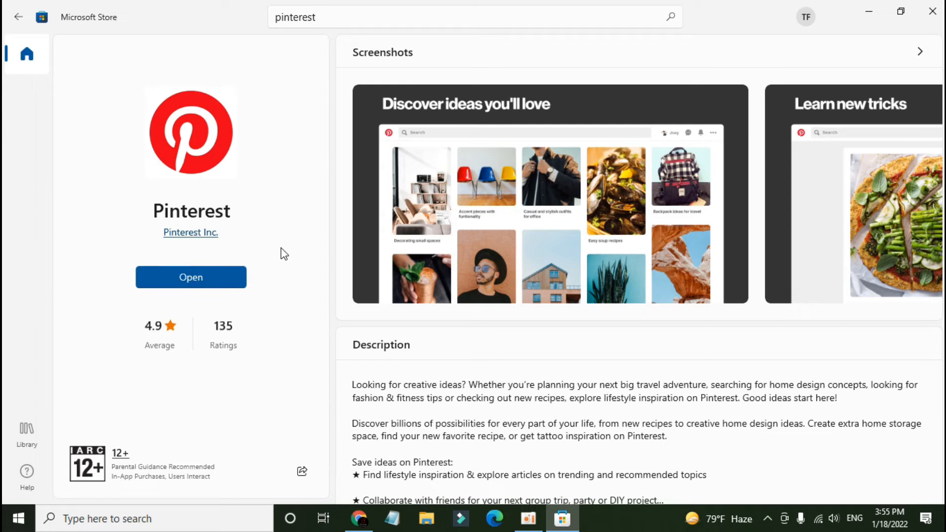
{"action": "mouse_move", "coordinate": [191, 277]}
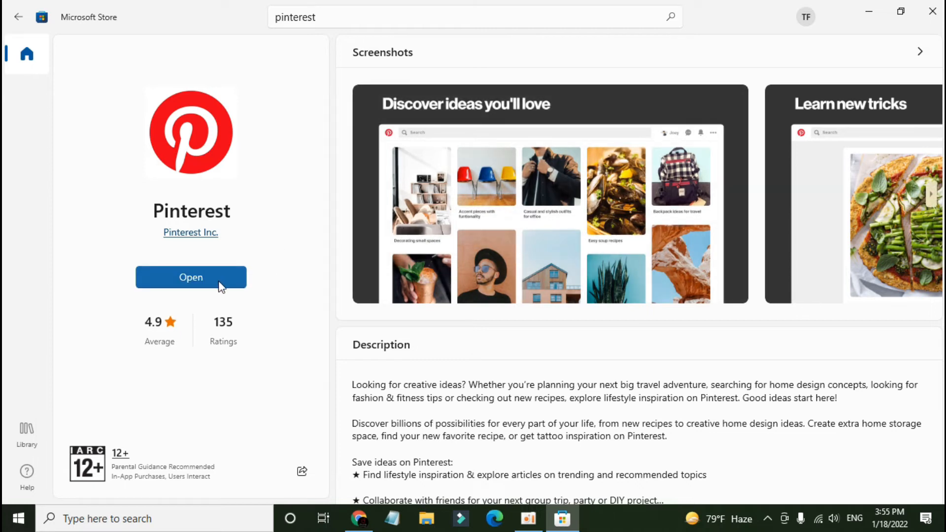
Step: Open Pinterest to its sign-in page, minimize and restore it, then close it
{"action": "left_click", "coordinate": [190, 277]}
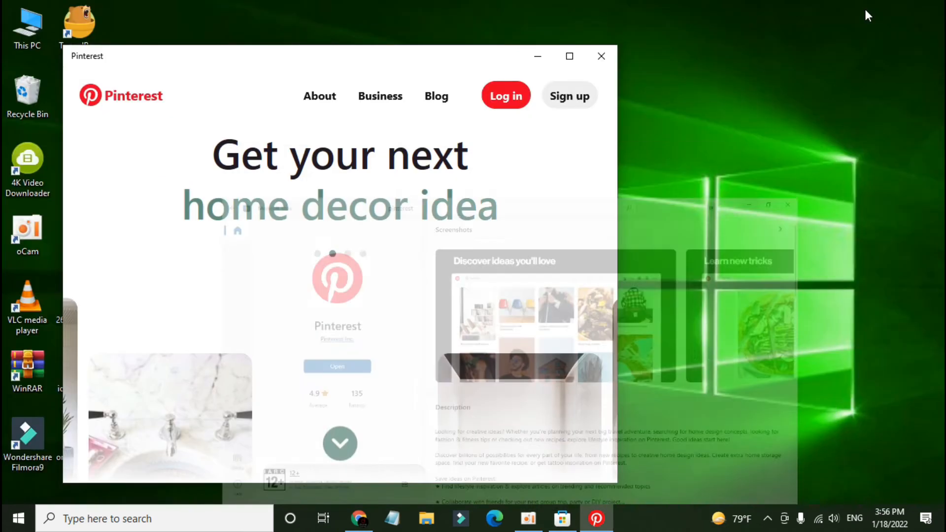
{"action": "left_click", "coordinate": [602, 56]}
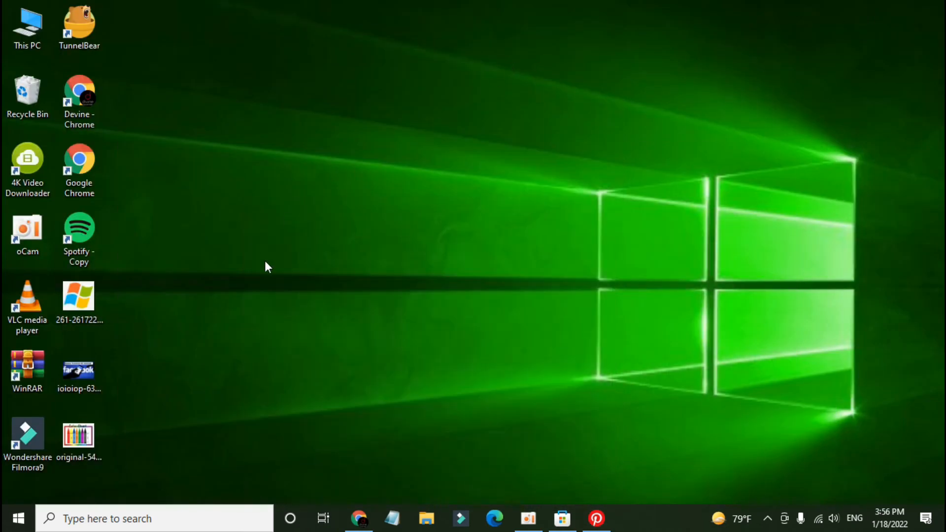
{"action": "mouse_move", "coordinate": [455, 445]}
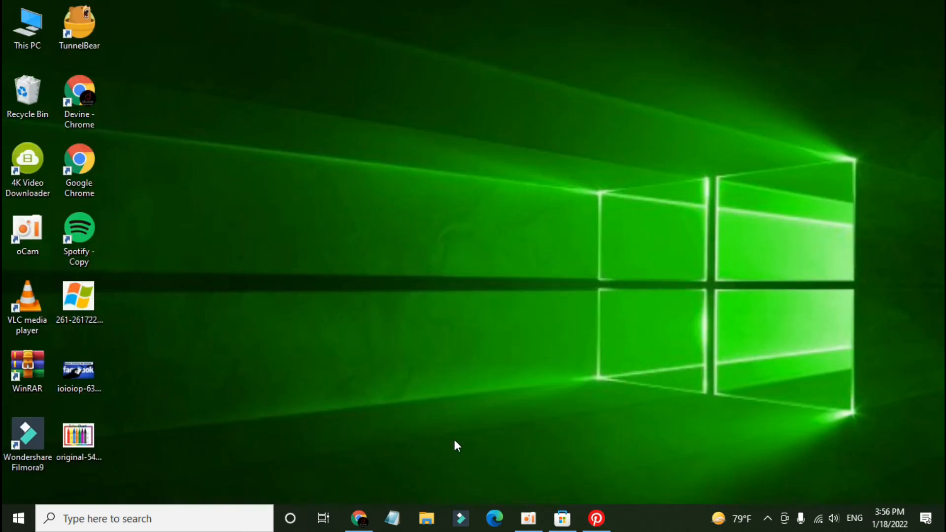
{"action": "left_click", "coordinate": [596, 518]}
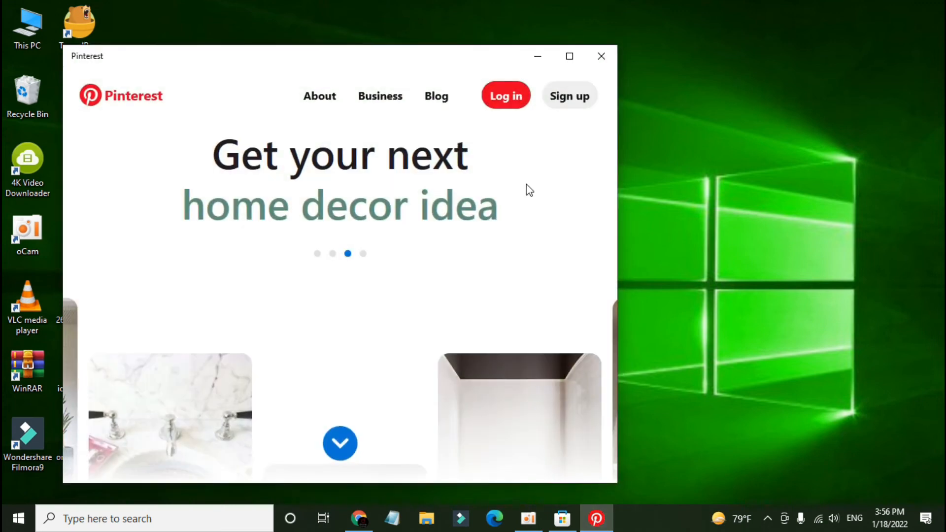
{"action": "left_click", "coordinate": [601, 56]}
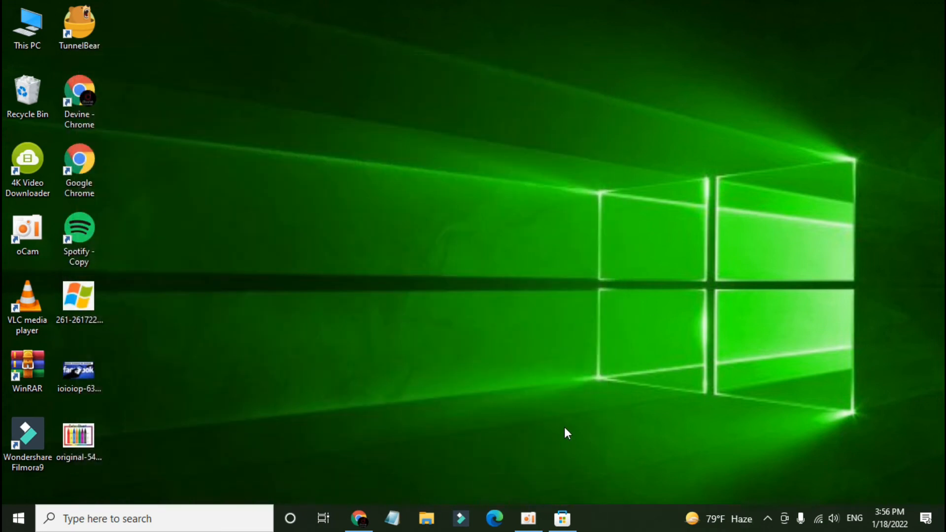
{"action": "mouse_move", "coordinate": [406, 259]}
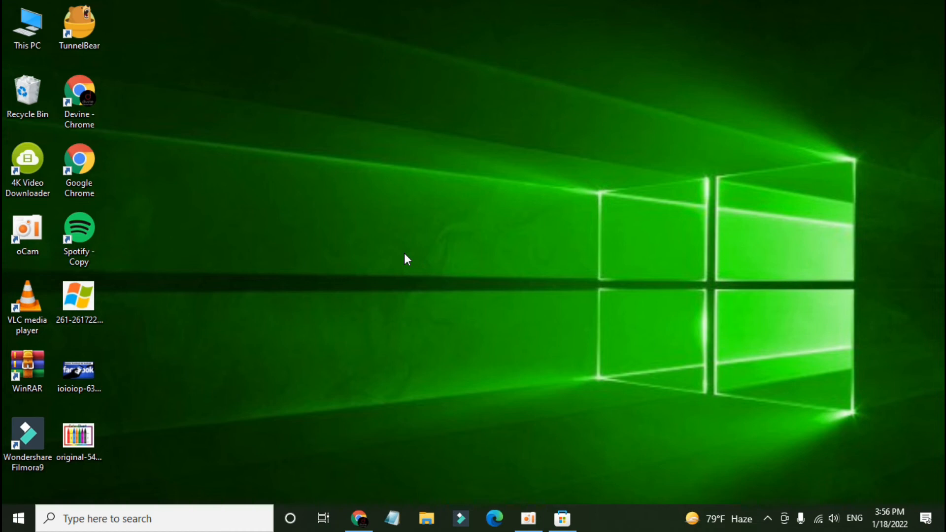
{"action": "mouse_move", "coordinate": [414, 323]}
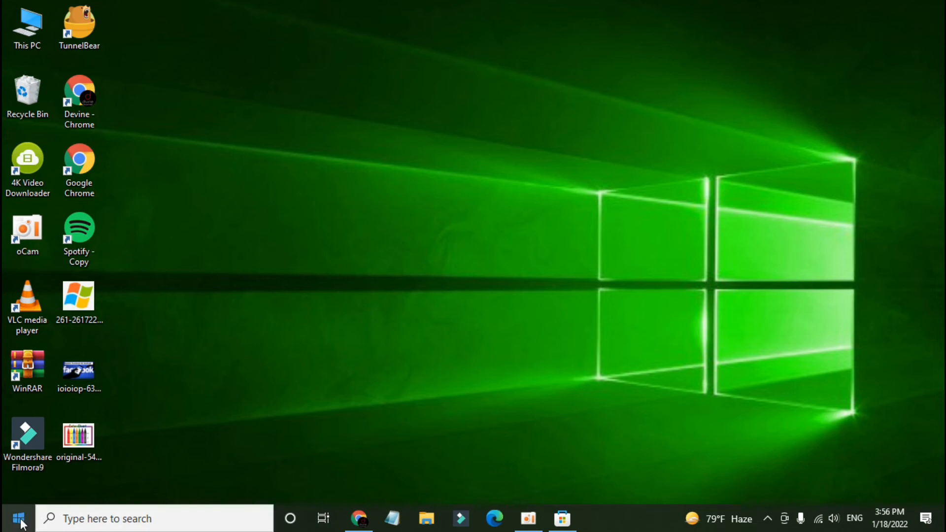
Step: Pin Pinterest to the taskbar from the Start menu's Recently added list
{"action": "left_click", "coordinate": [19, 518]}
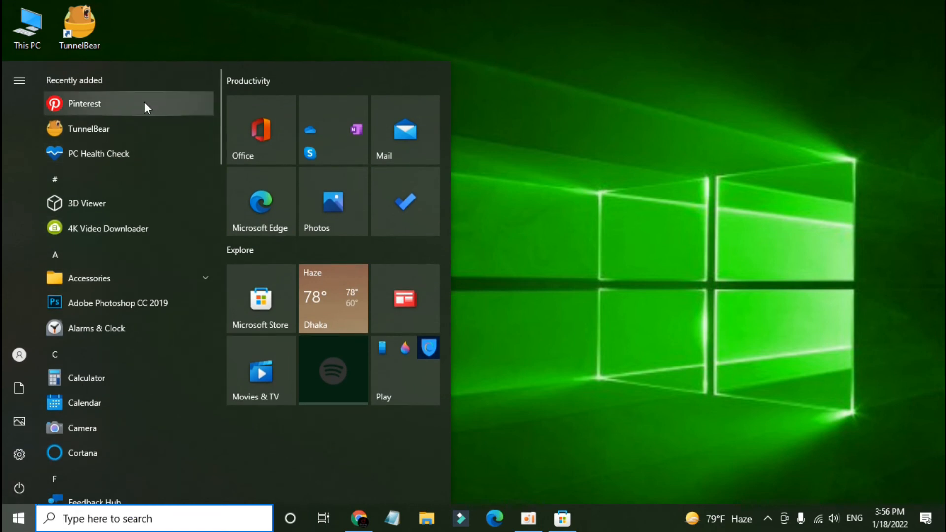
{"action": "right_click", "coordinate": [84, 103]}
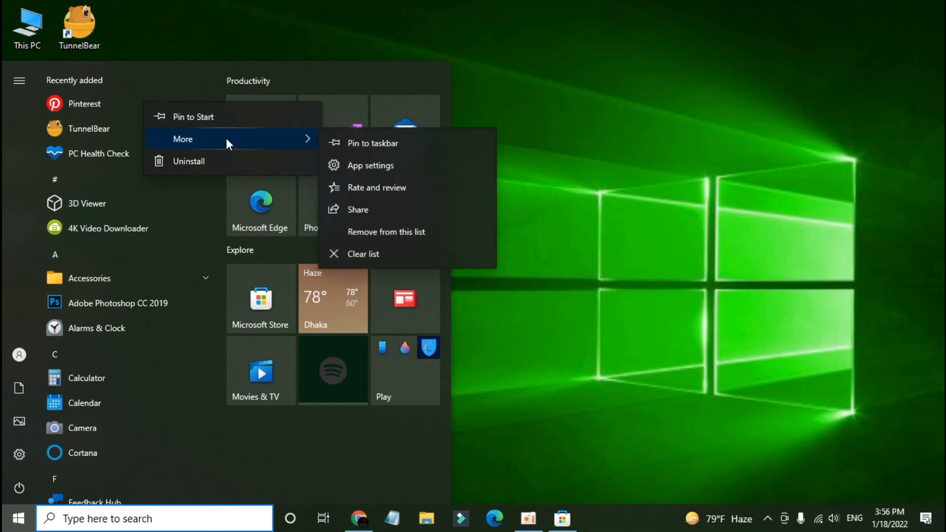
{"action": "left_click", "coordinate": [373, 143]}
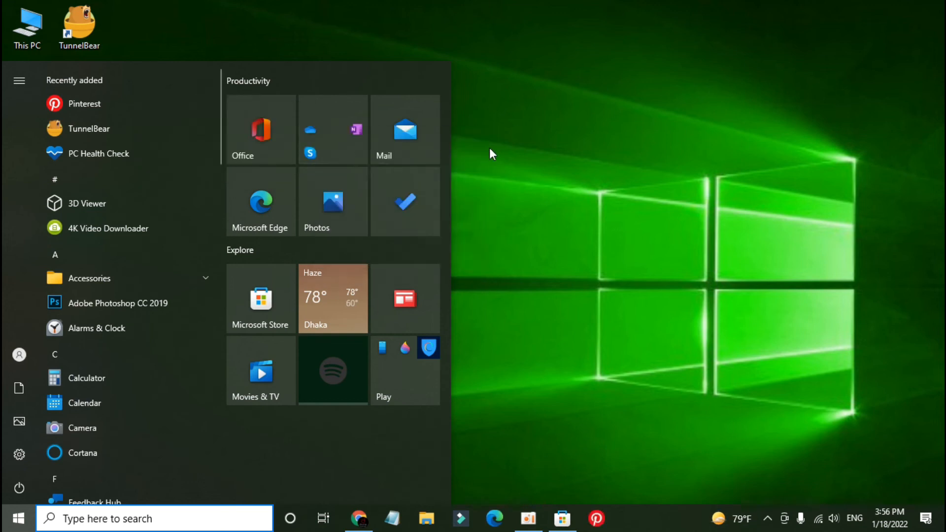